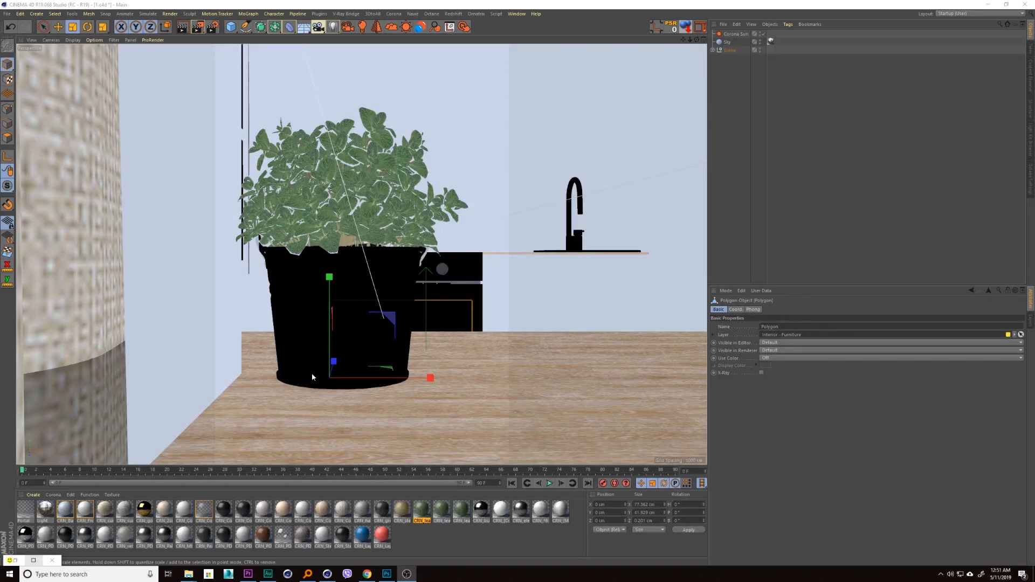
mouse_move(401, 351)
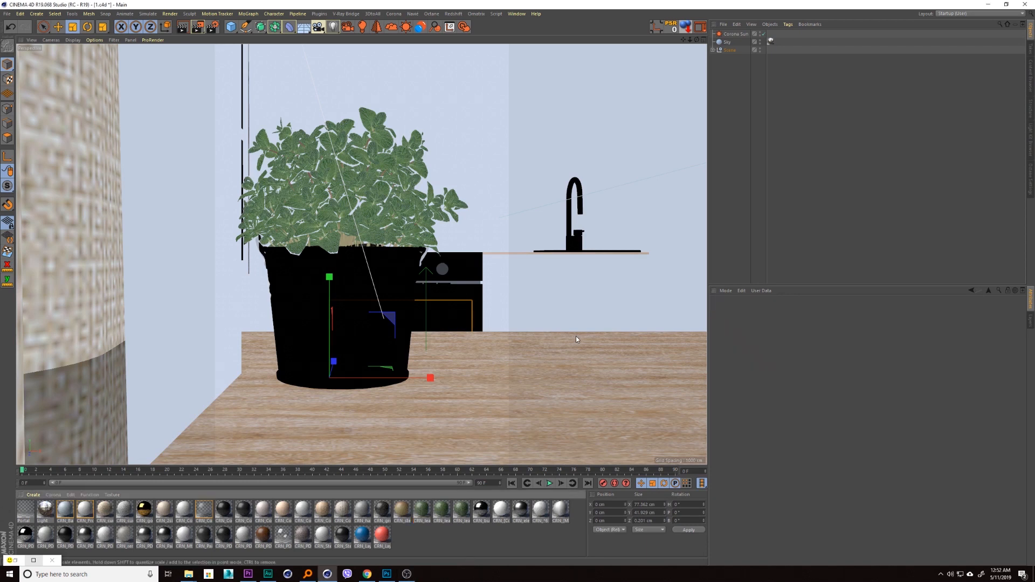
mouse_move(467, 71)
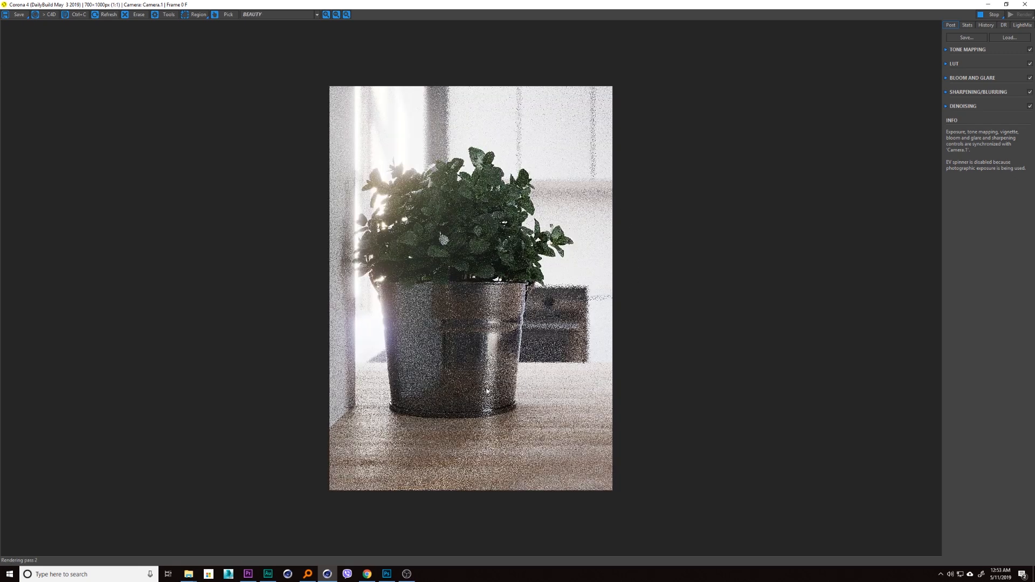
mouse_move(472, 119)
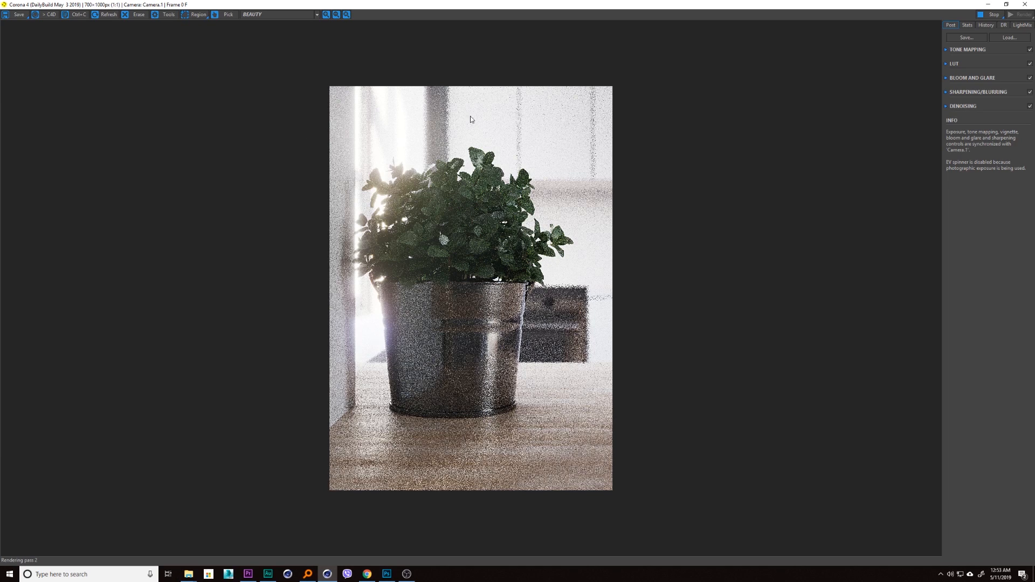
mouse_move(578, 260)
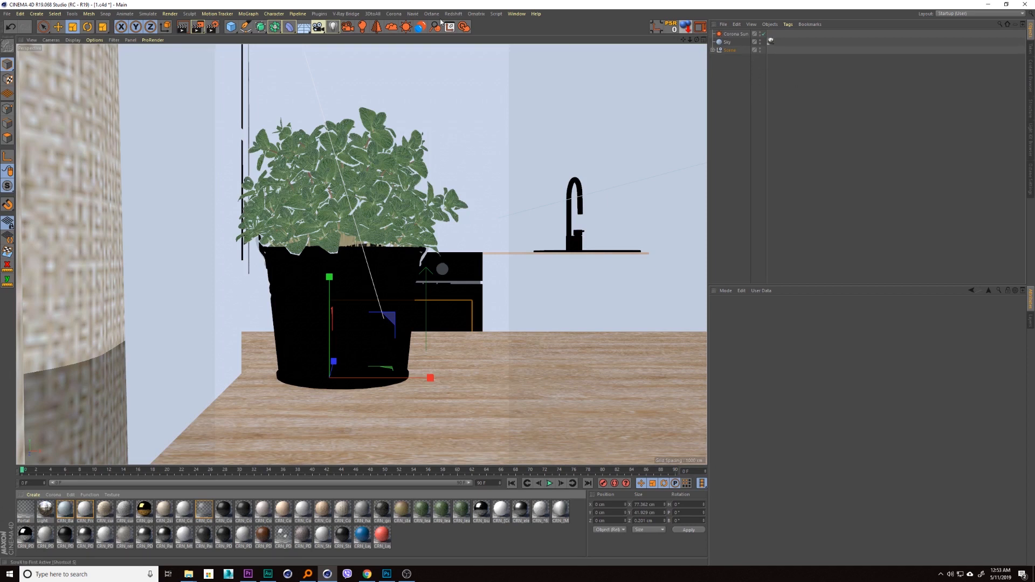
Bring up the Corona Multi-Pass window from the Corona menu
click(393, 13)
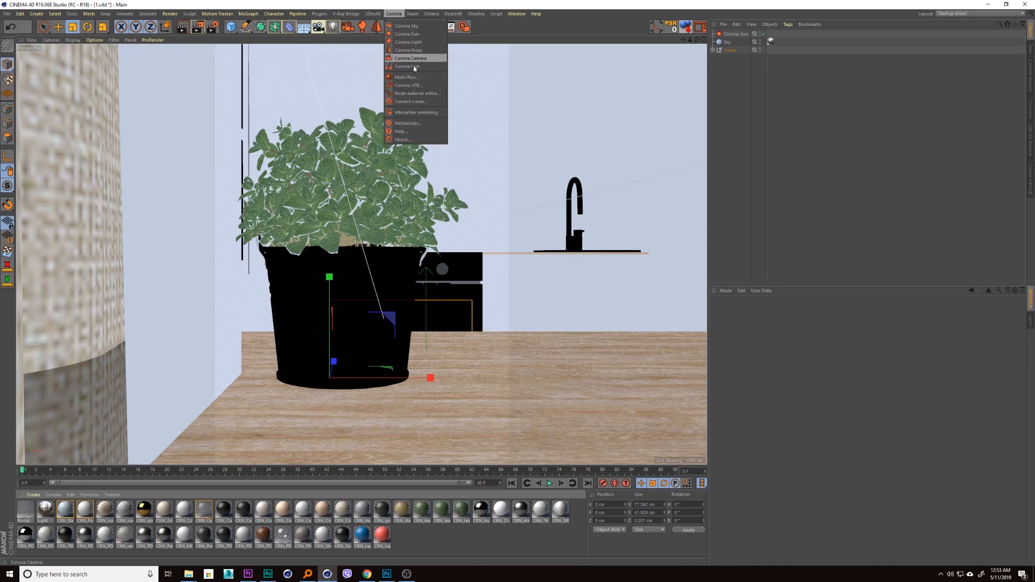
click(407, 76)
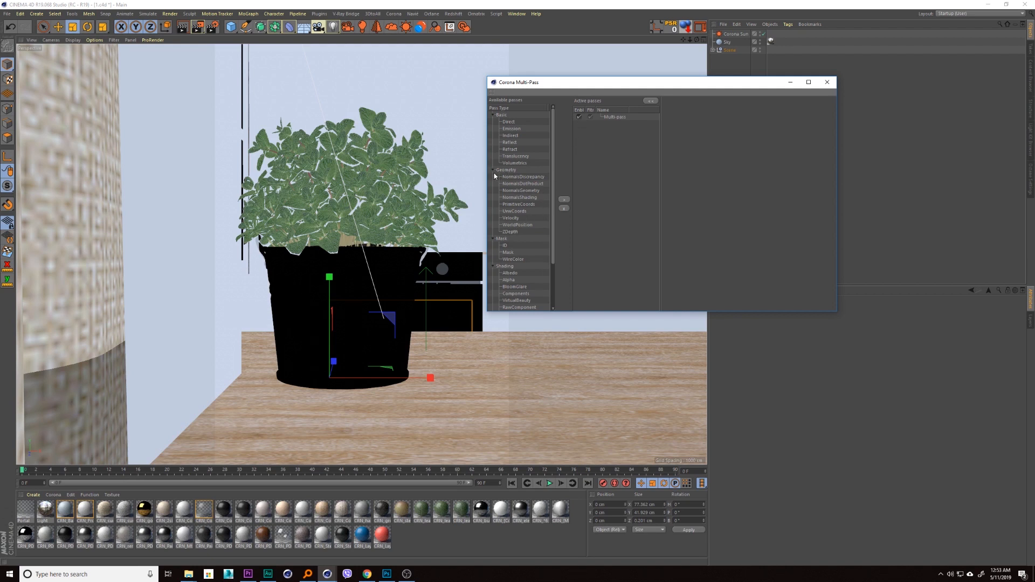
mouse_move(513, 232)
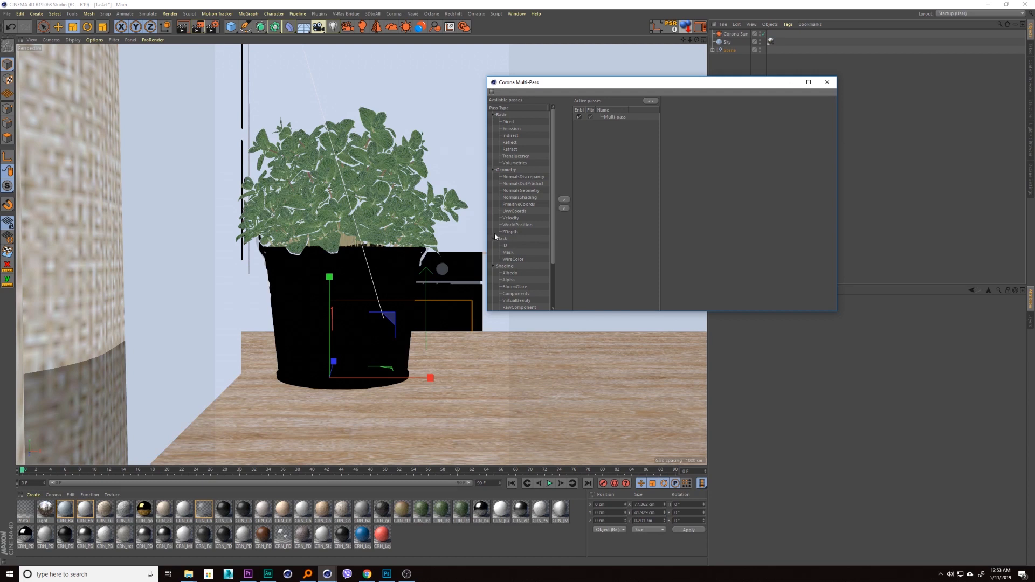
mouse_move(508, 237)
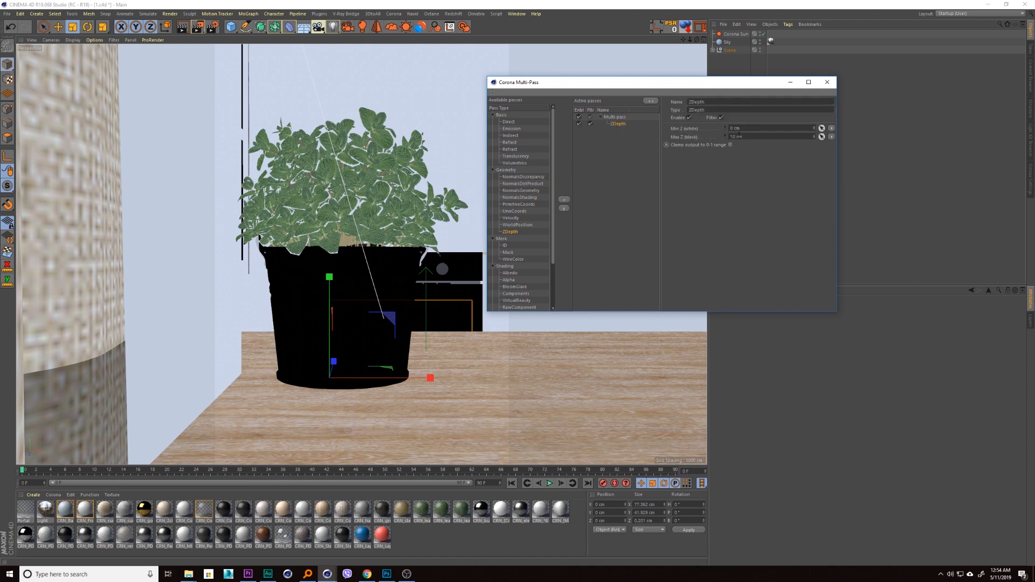
Set the ZDepth pass's Min and Max Z limits to an automatic source instead of typed values
drag(593, 82, 518, 71)
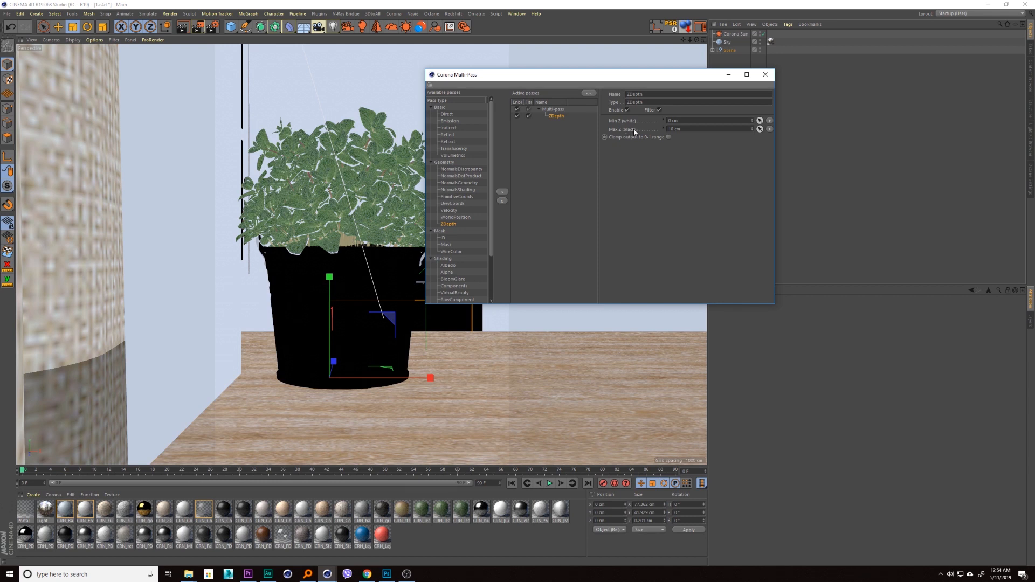
click(767, 120)
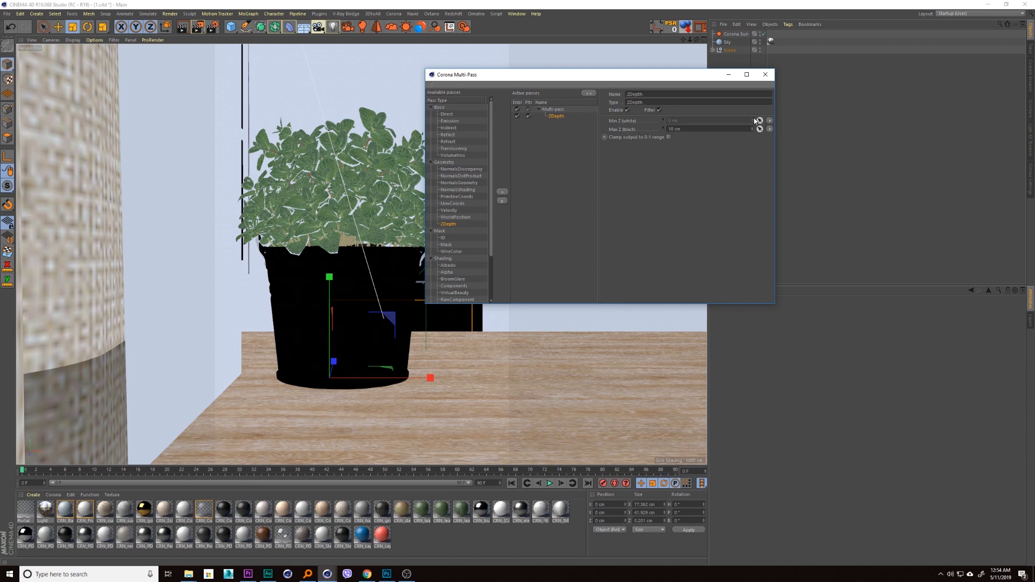
click(758, 128)
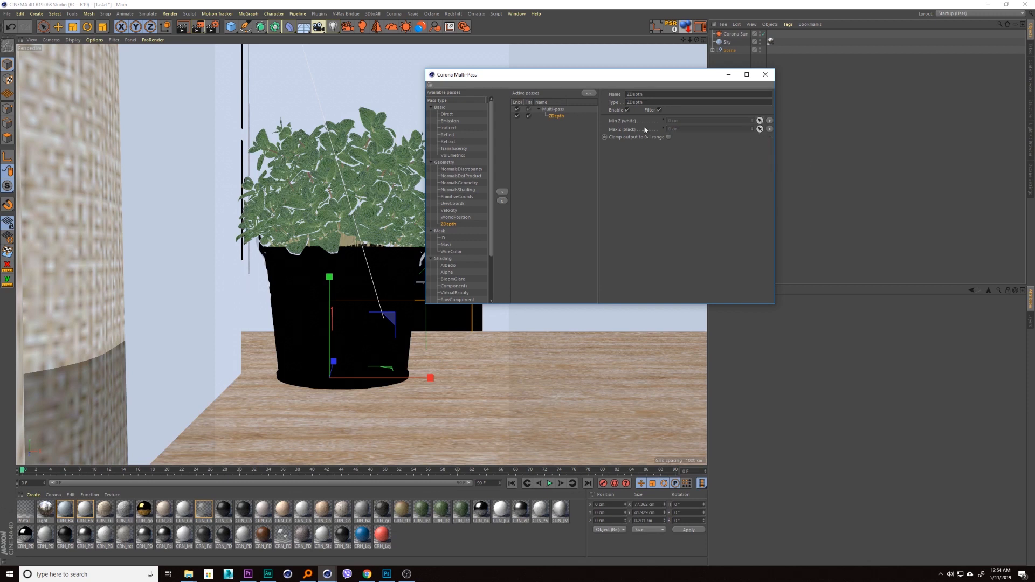
click(768, 120)
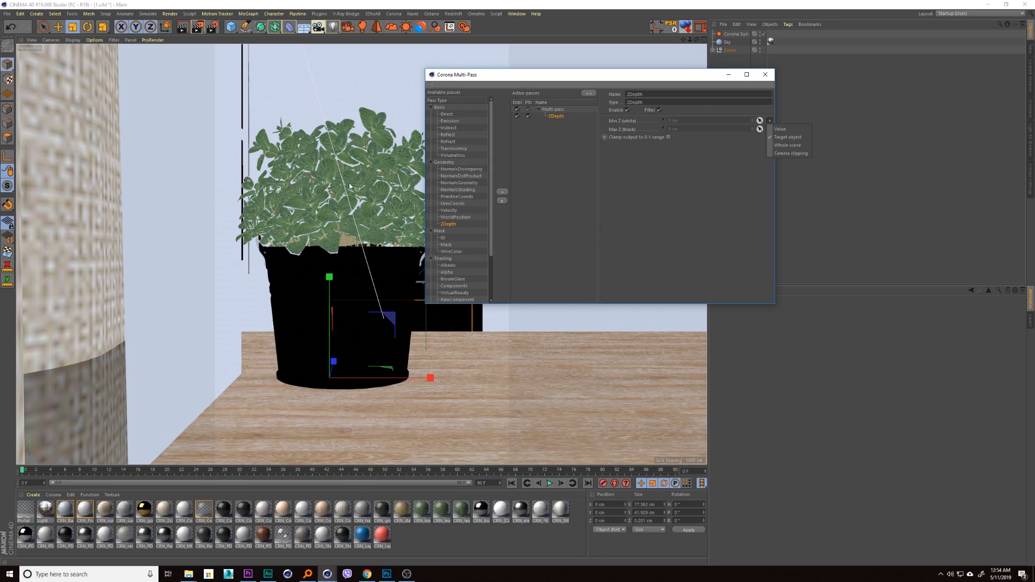
click(769, 119)
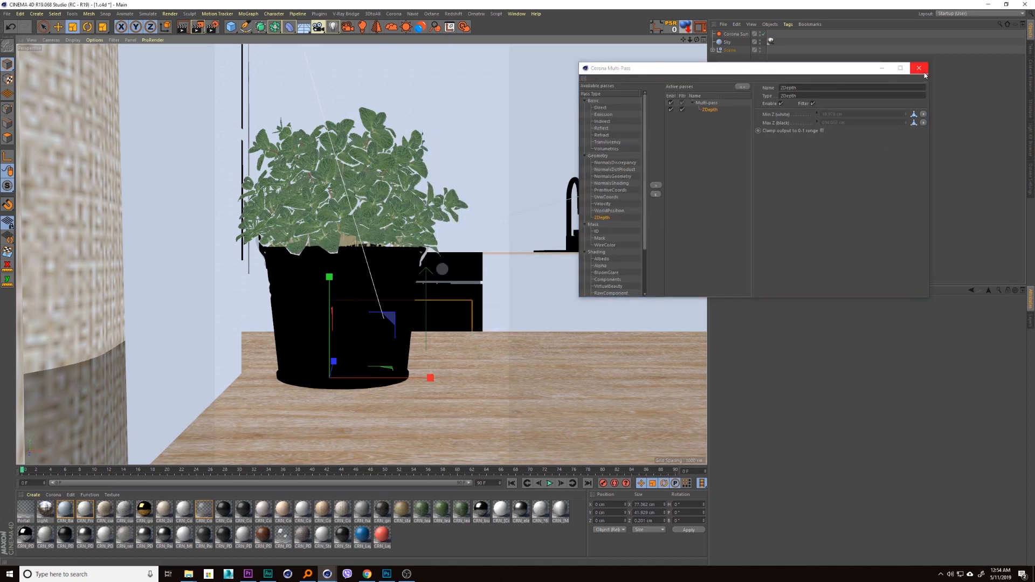
Close the multi-pass settings and start an interactive Corona render of the plant
click(919, 68)
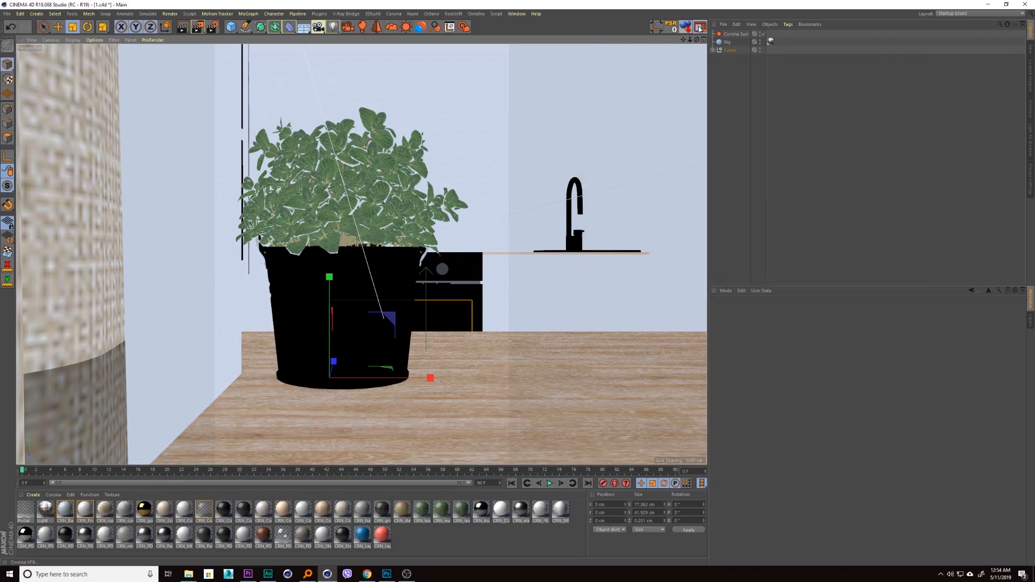
click(697, 27)
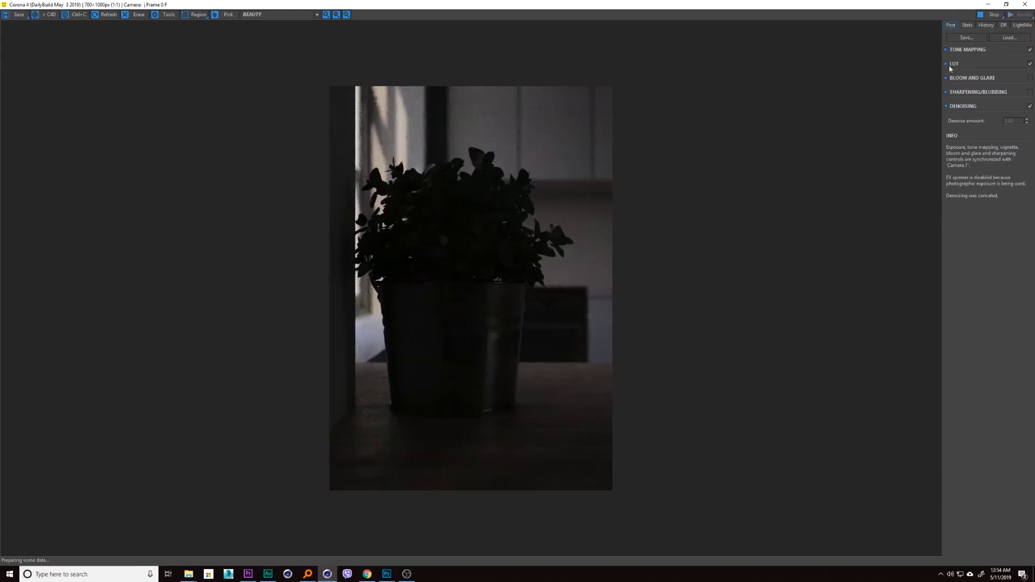
click(278, 14)
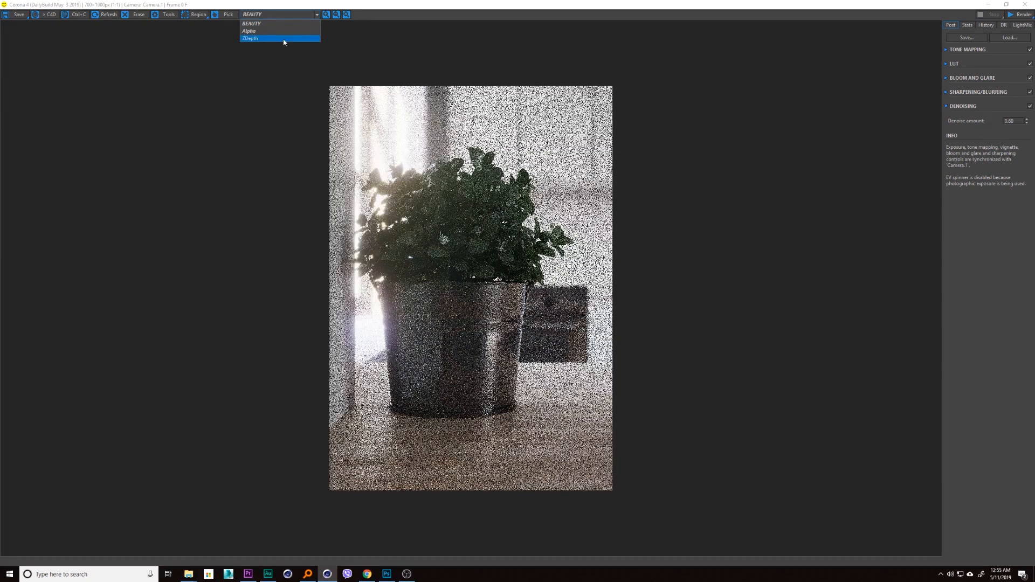
Compare the ZDepth pass against the beauty render in the Corona VFB, ending on ZDepth
click(249, 38)
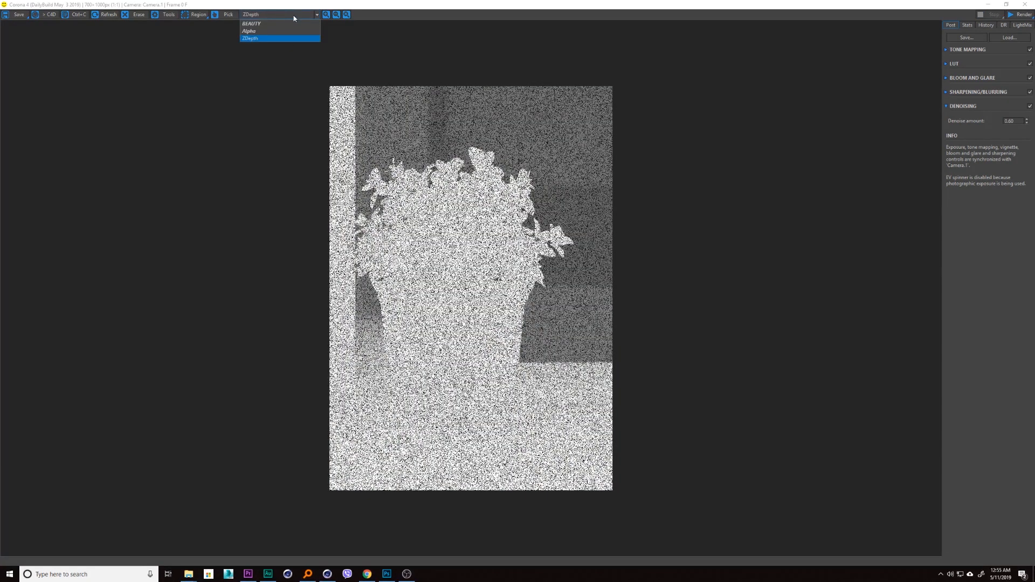
click(251, 24)
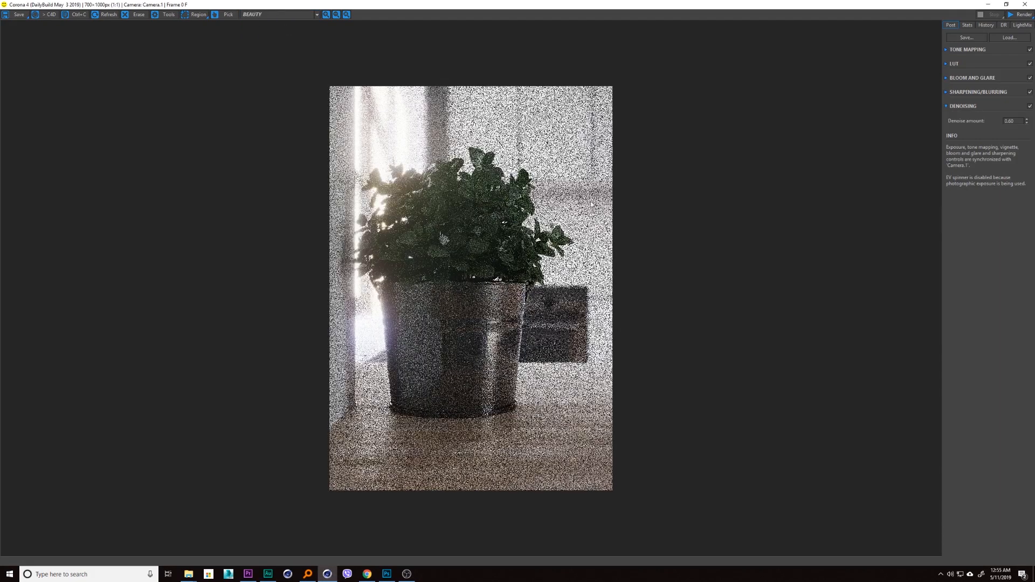
click(279, 14)
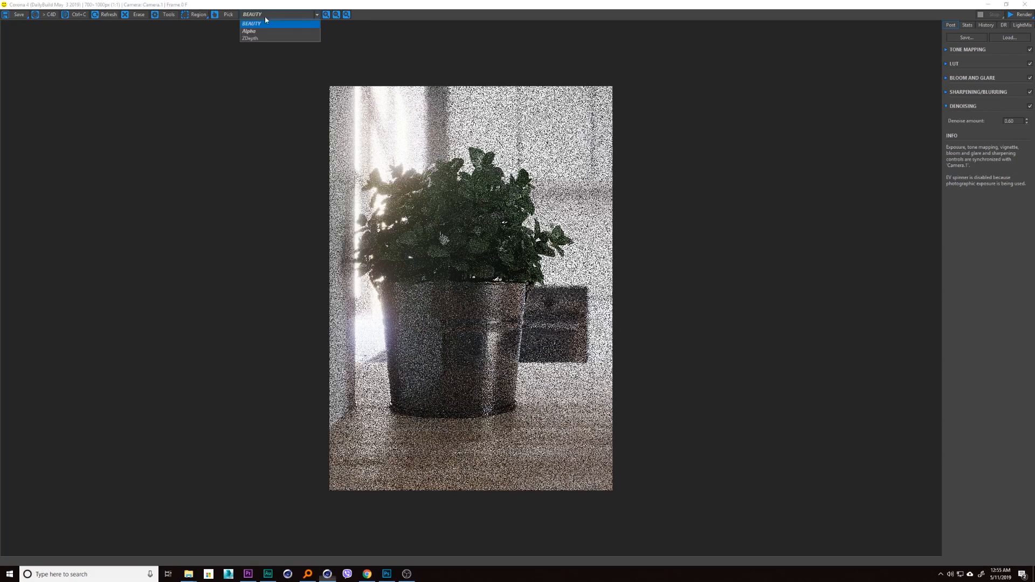
mouse_move(270, 18)
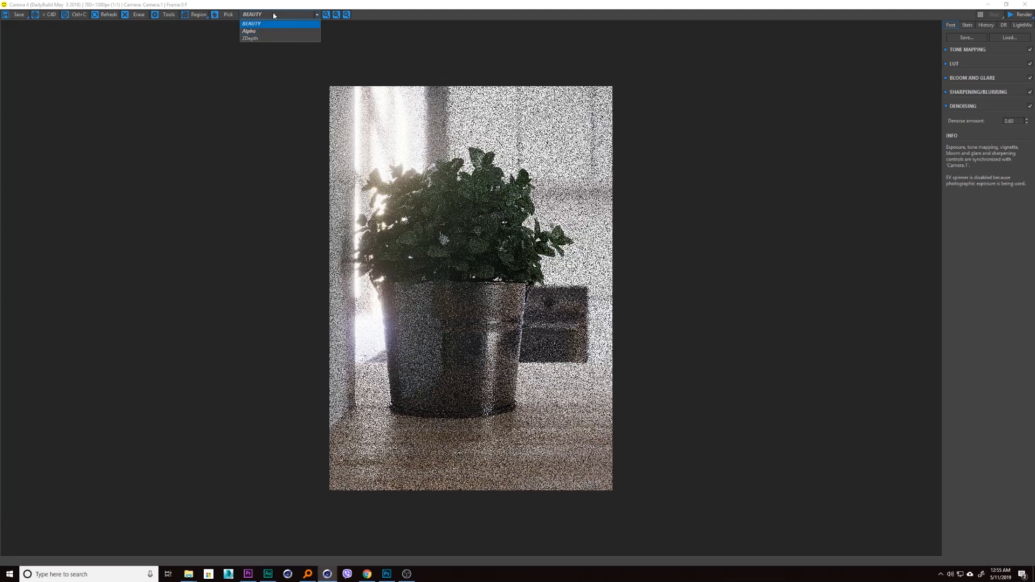
mouse_move(257, 38)
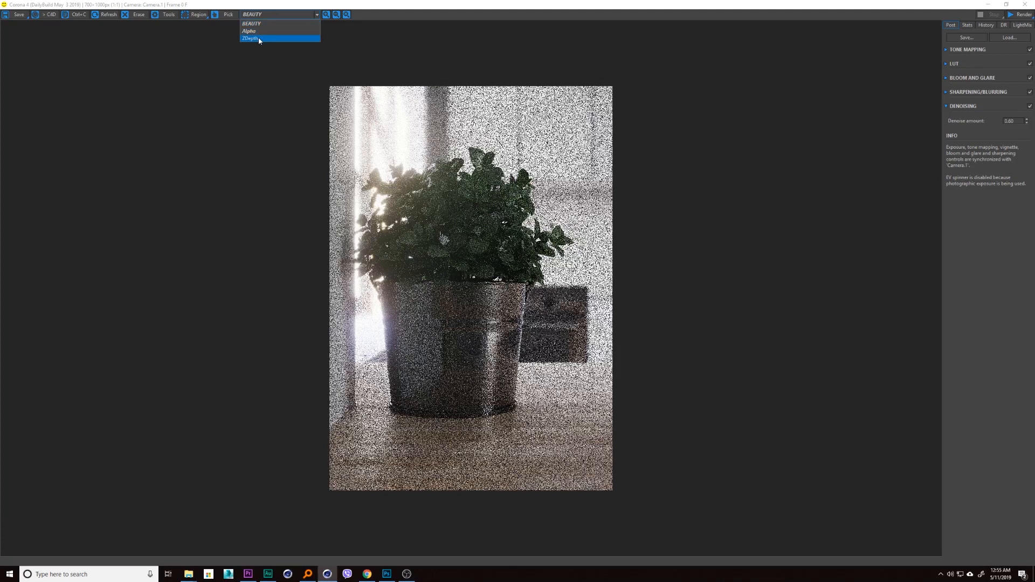
click(249, 38)
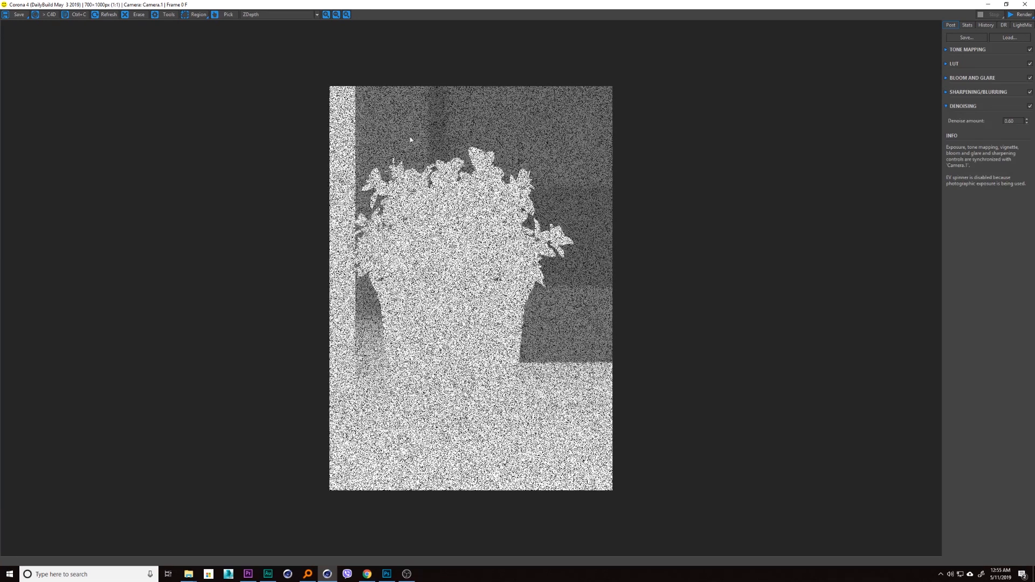
mouse_move(554, 178)
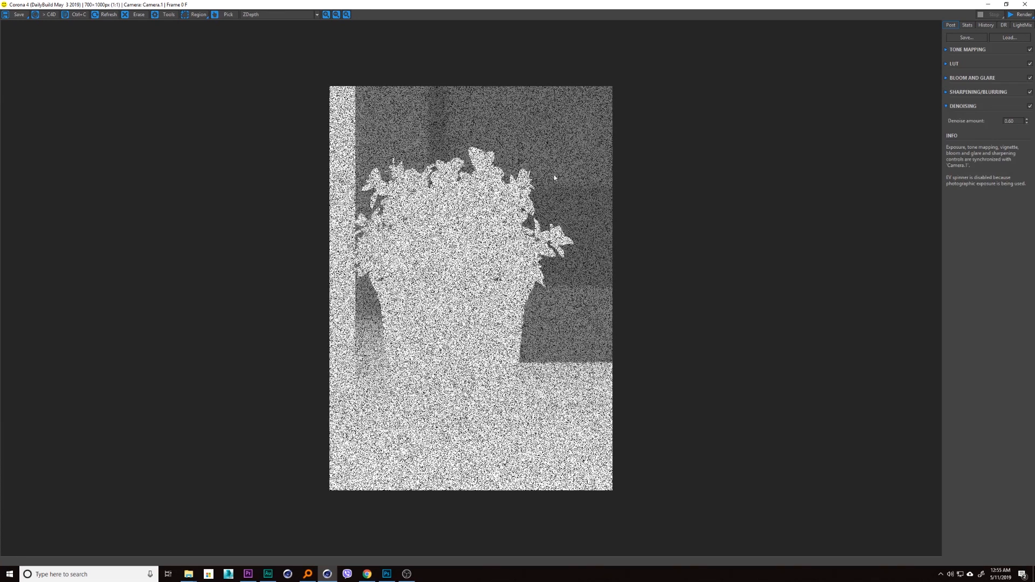
mouse_move(576, 202)
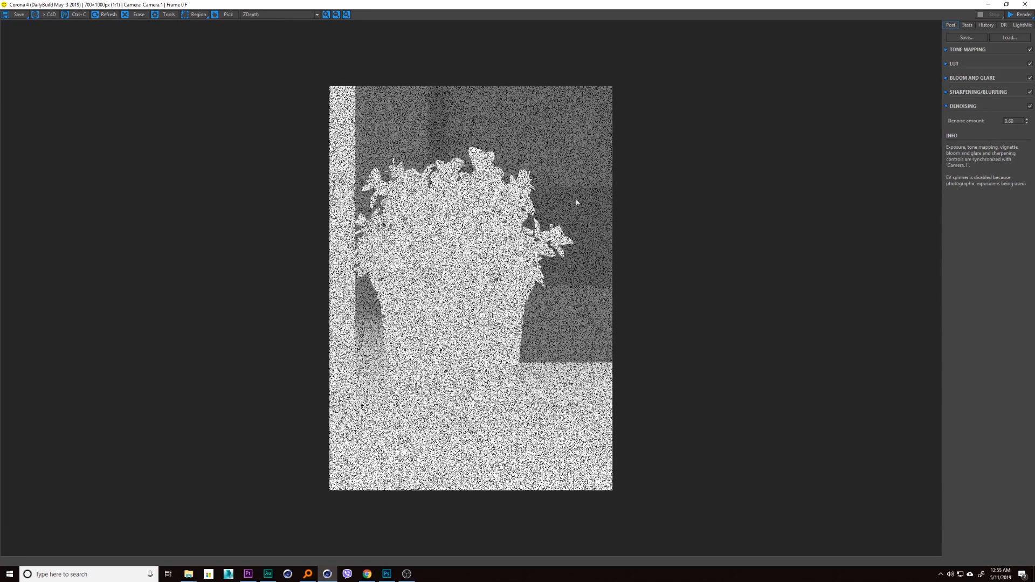
mouse_move(571, 179)
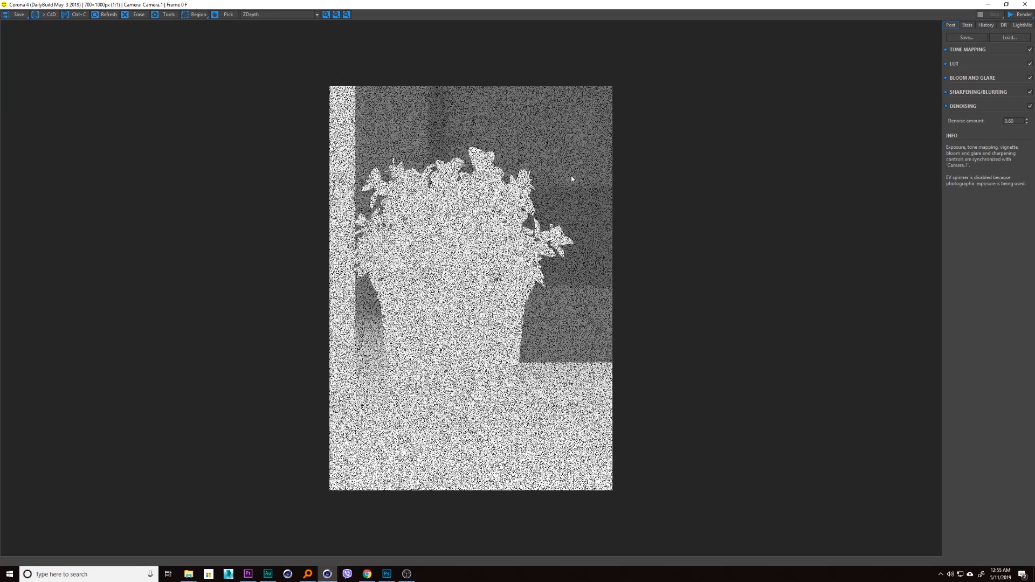
mouse_move(488, 251)
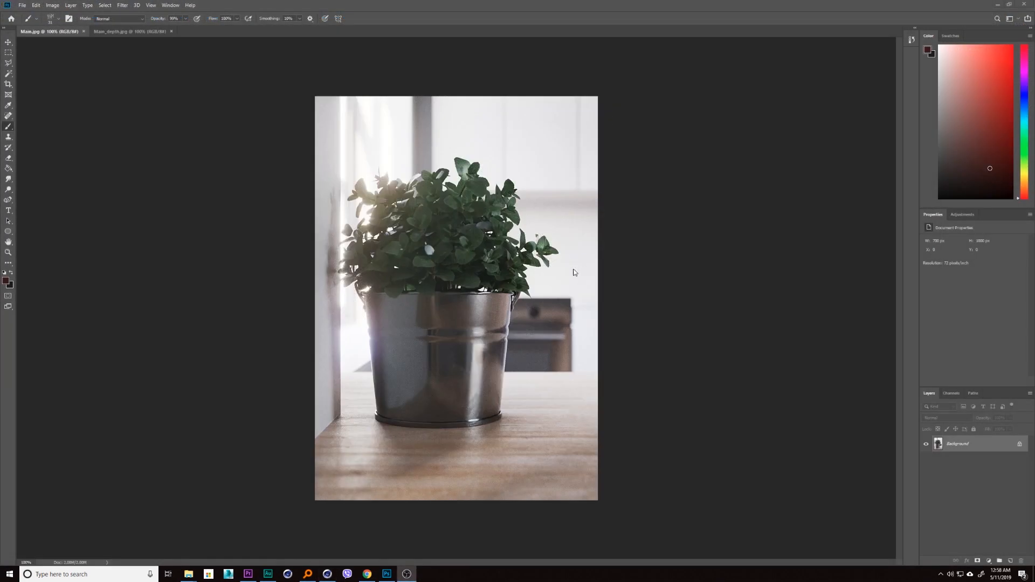
mouse_move(448, 178)
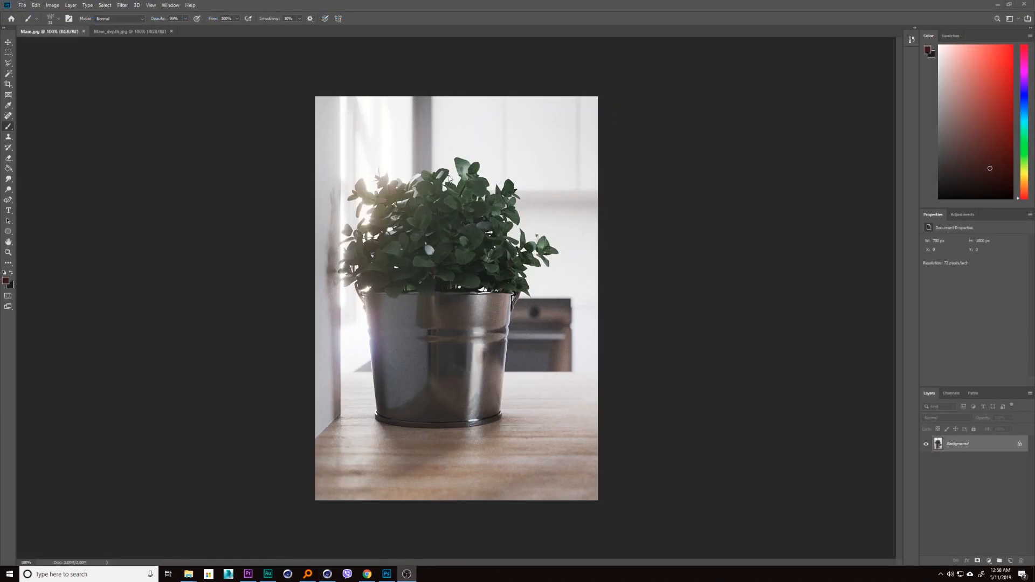
mouse_move(131, 31)
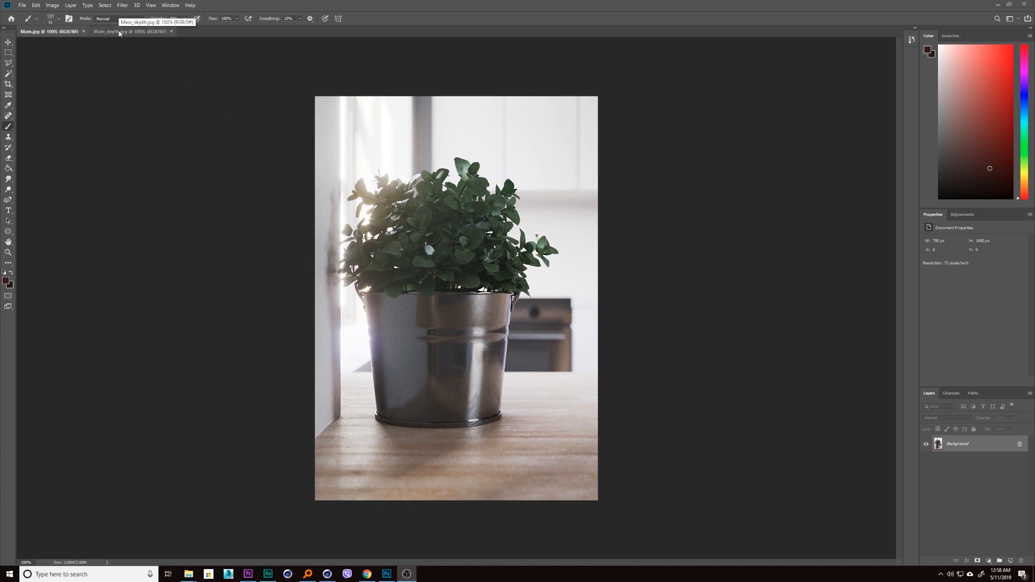
mouse_move(137, 67)
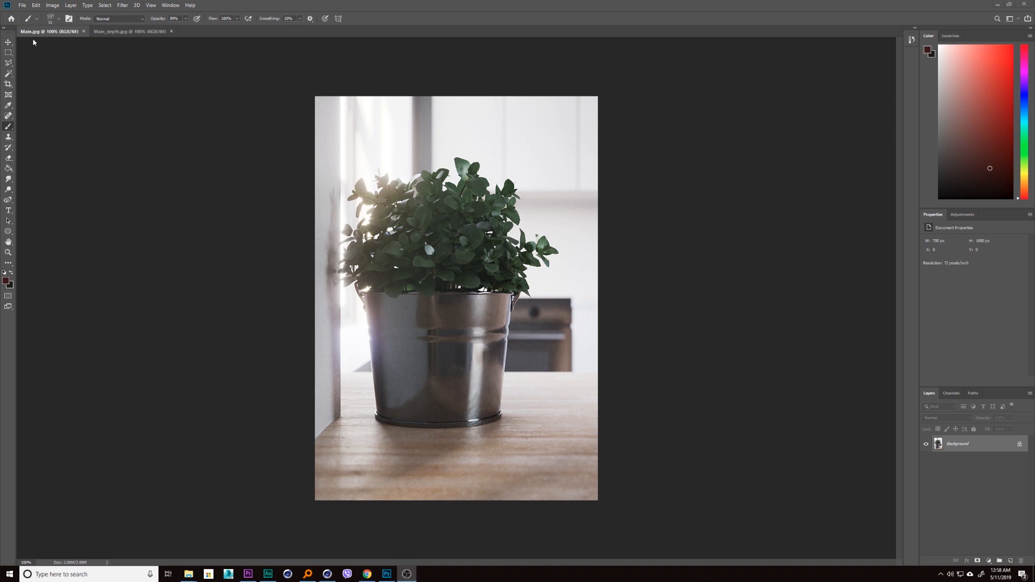
mouse_move(39, 31)
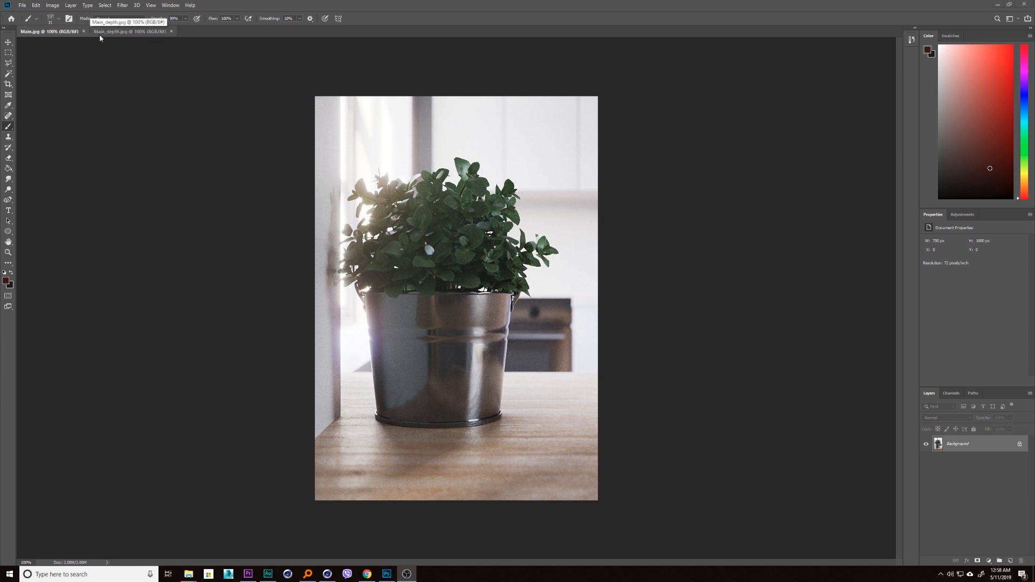
mouse_move(105, 38)
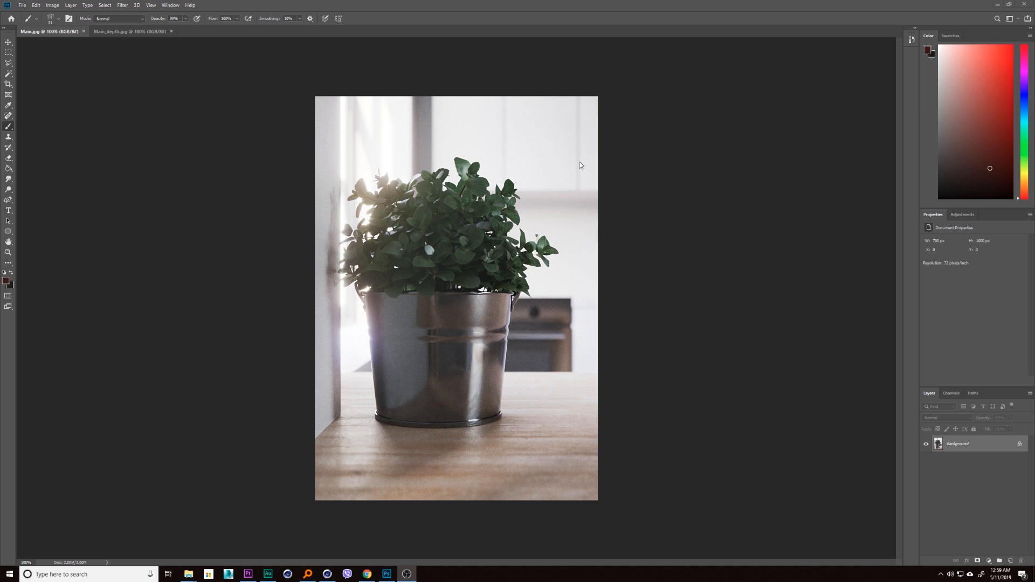
Switch to the Main_depth.jpg document
click(131, 31)
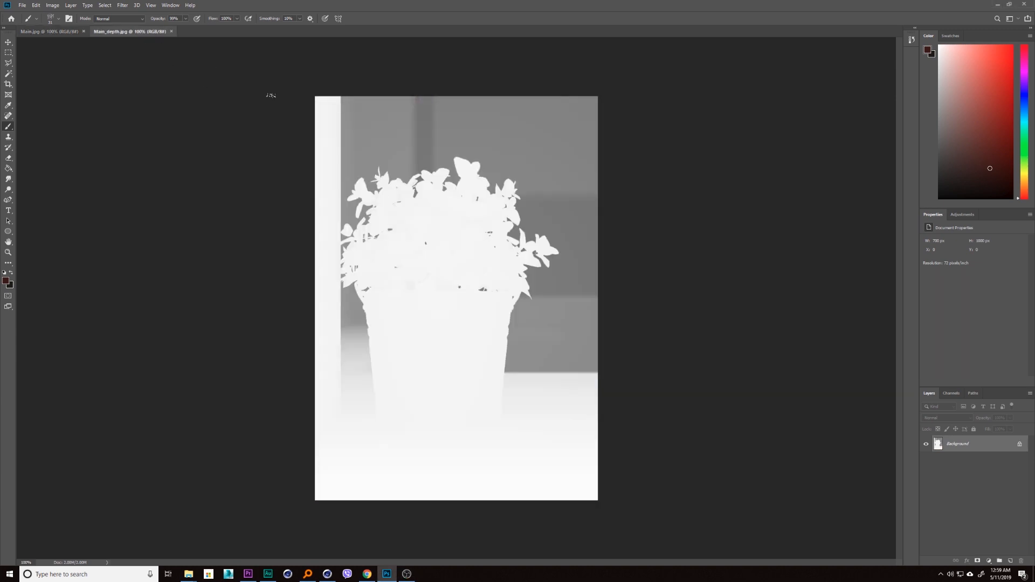
mouse_move(524, 243)
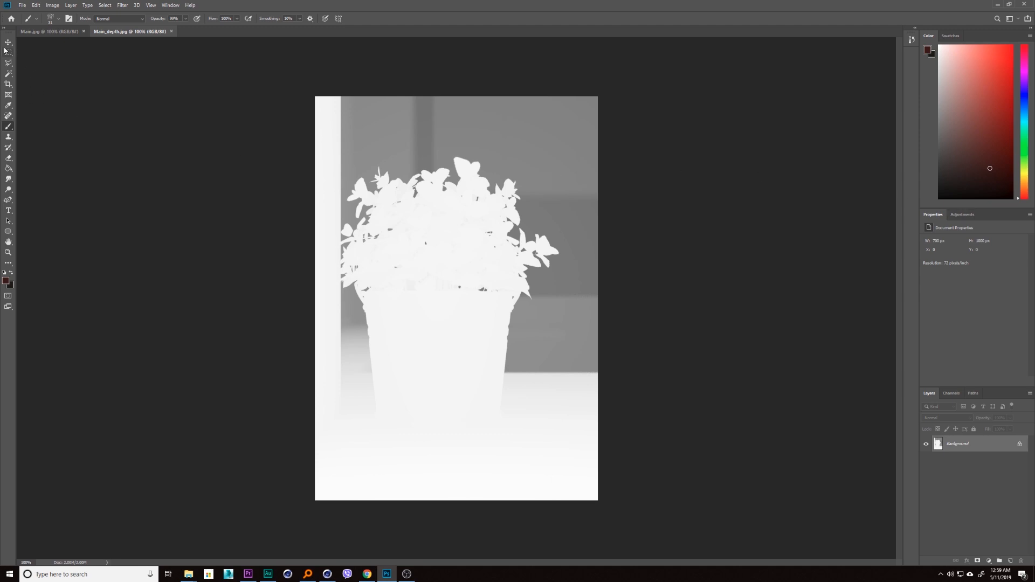
Add a Levels adjustment layer over the depth map from the Adjustments panel
click(962, 213)
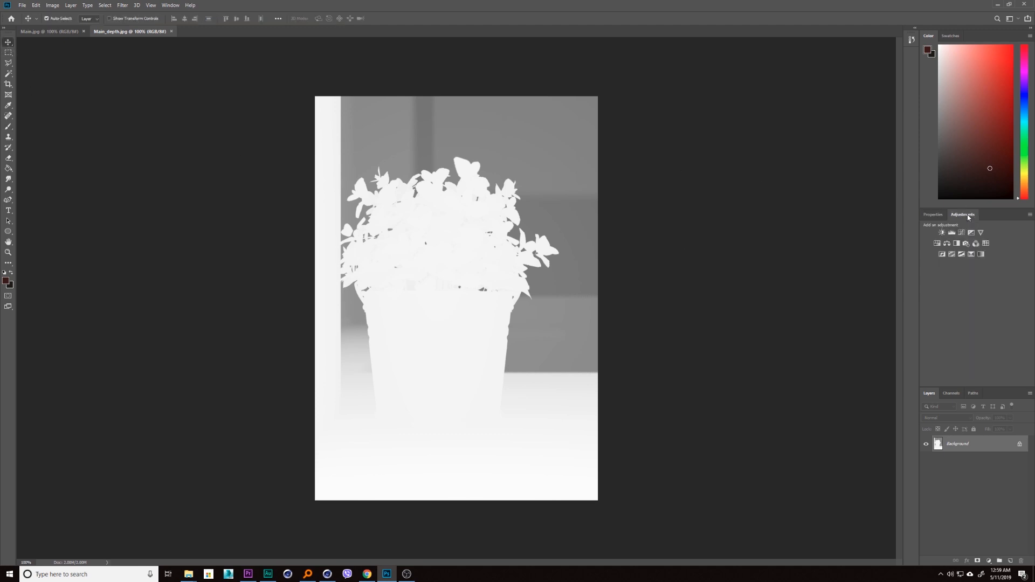
mouse_move(942, 233)
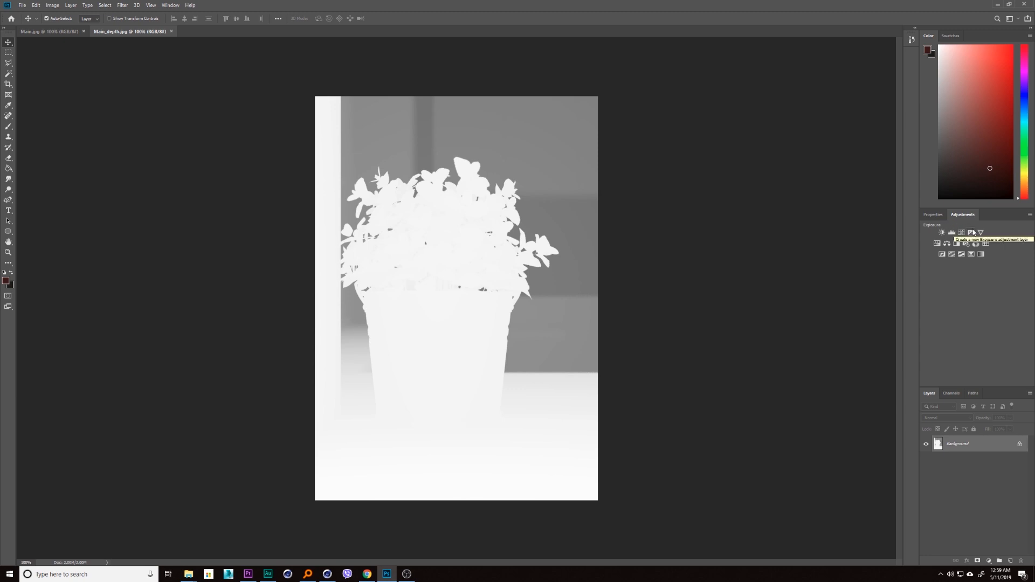
mouse_move(502, 368)
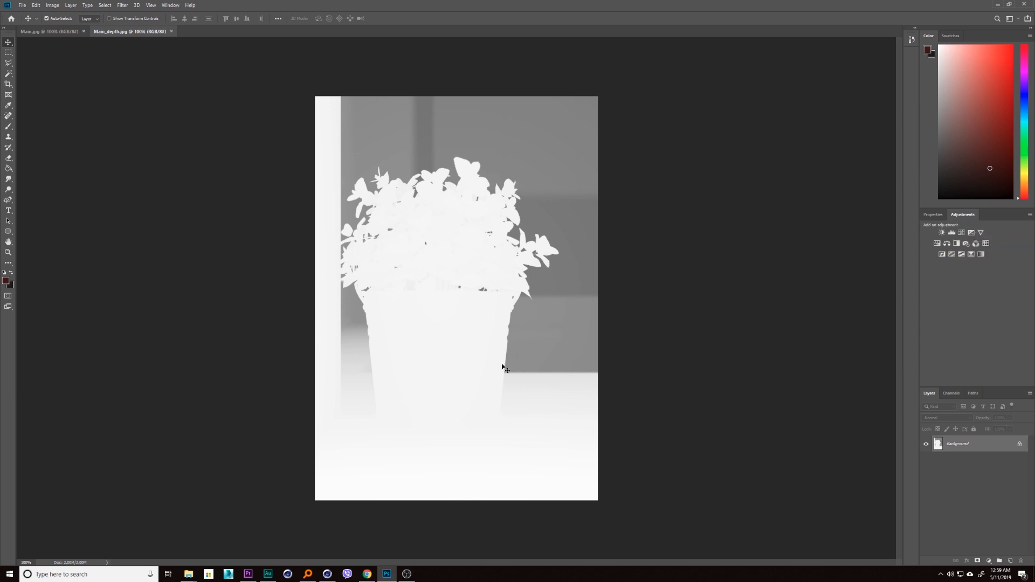
mouse_move(417, 202)
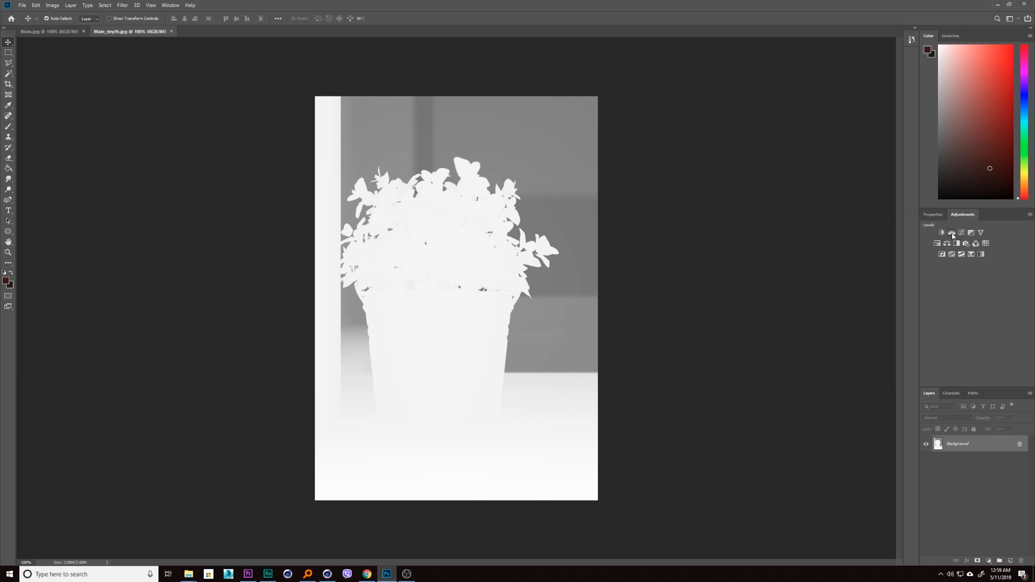
click(942, 233)
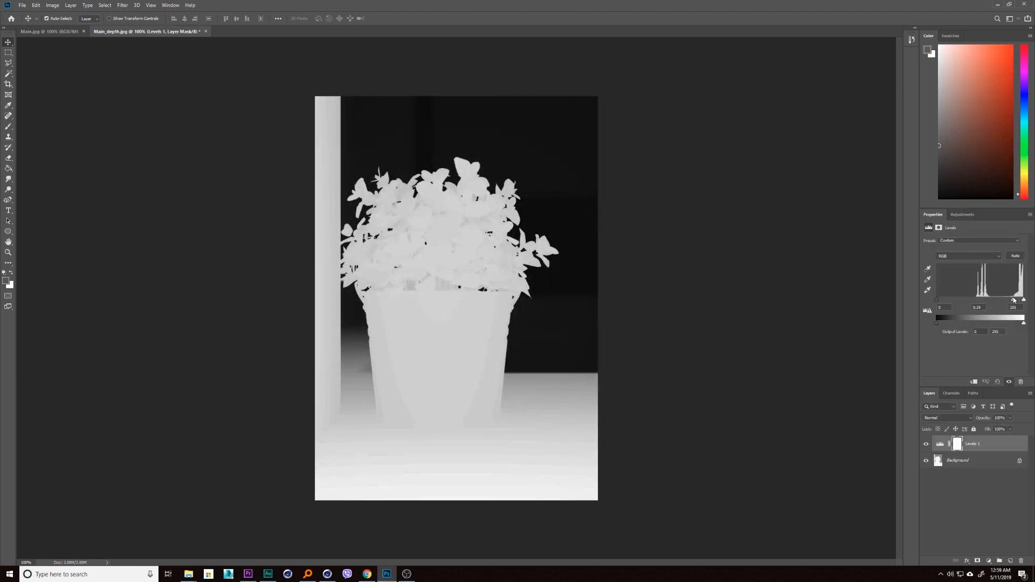
Drag the Levels sliders so the background goes black and plant and floor read as mid-grays
drag(1017, 300, 1013, 300)
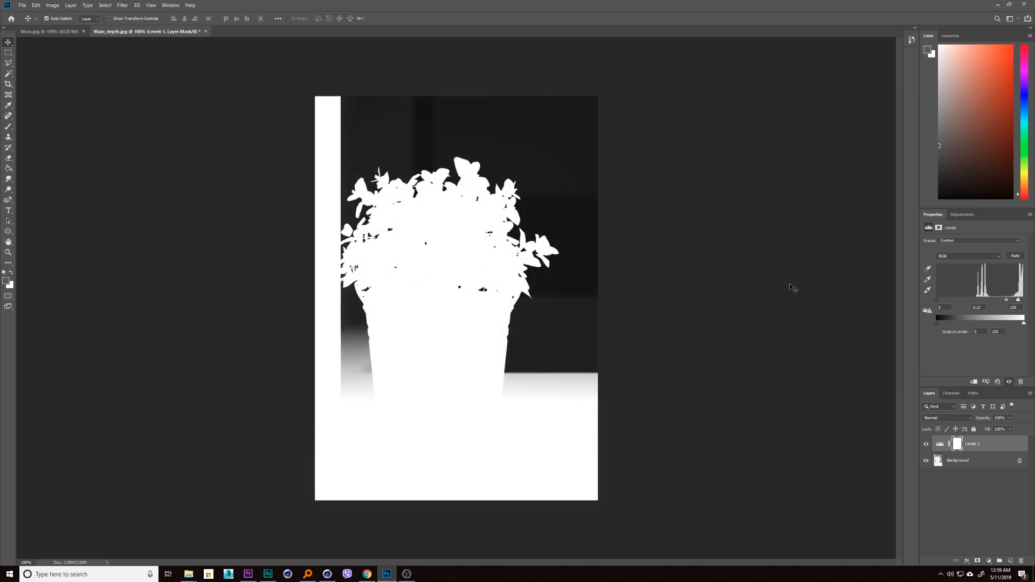
mouse_move(534, 158)
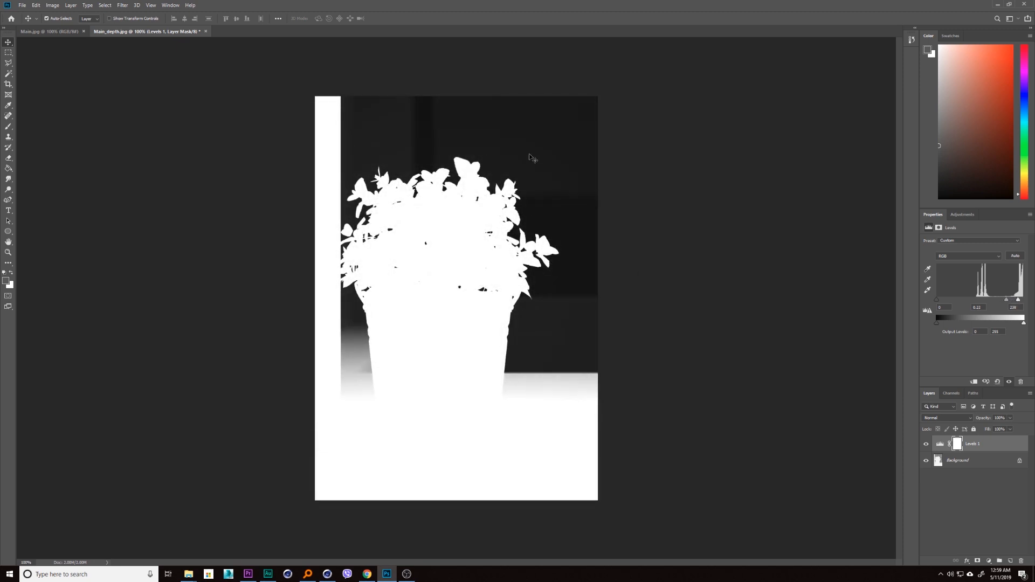
mouse_move(612, 170)
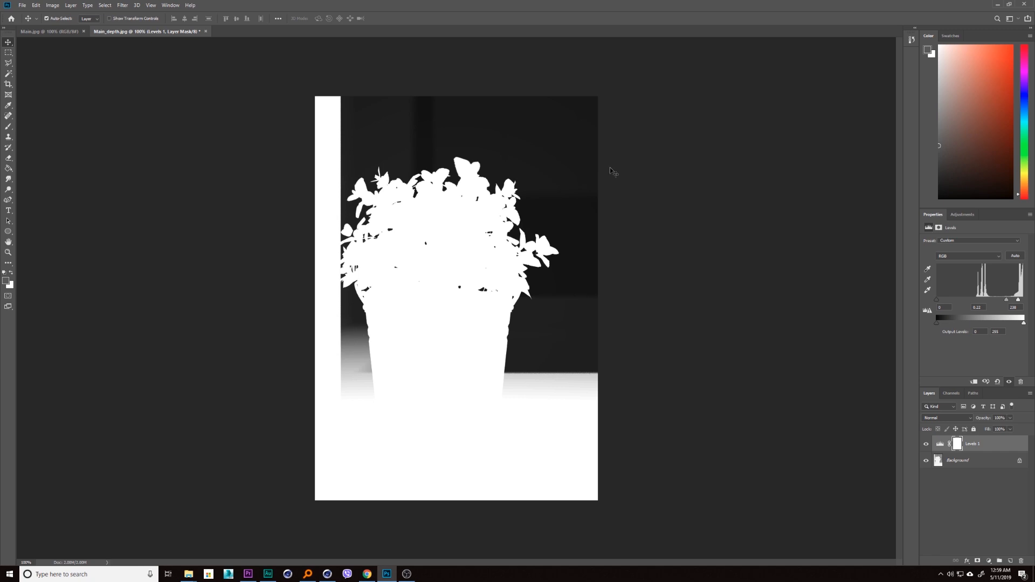
mouse_move(933, 302)
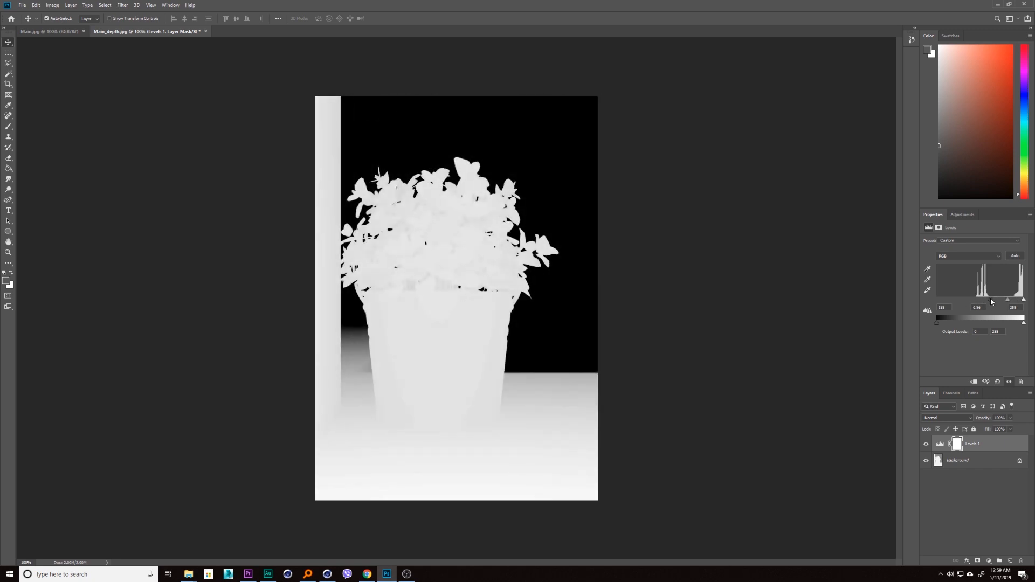
drag(980, 302, 1005, 302)
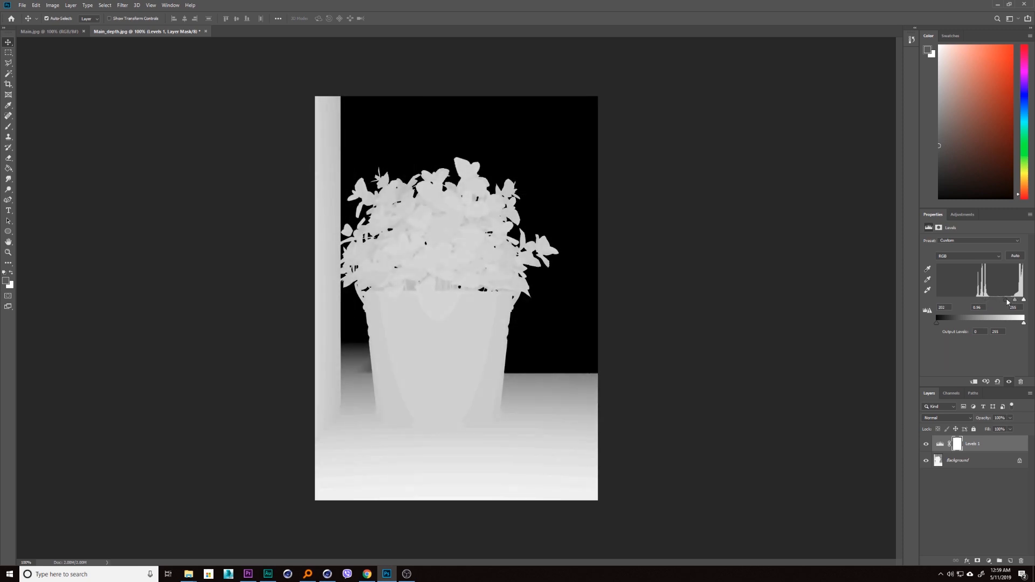
drag(1022, 301, 1016, 301)
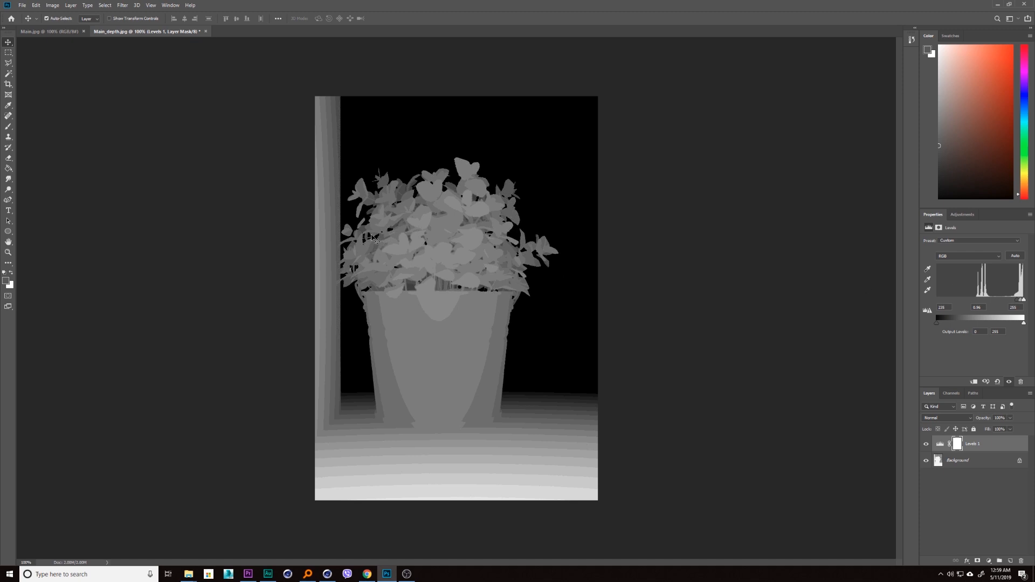
mouse_move(168, 34)
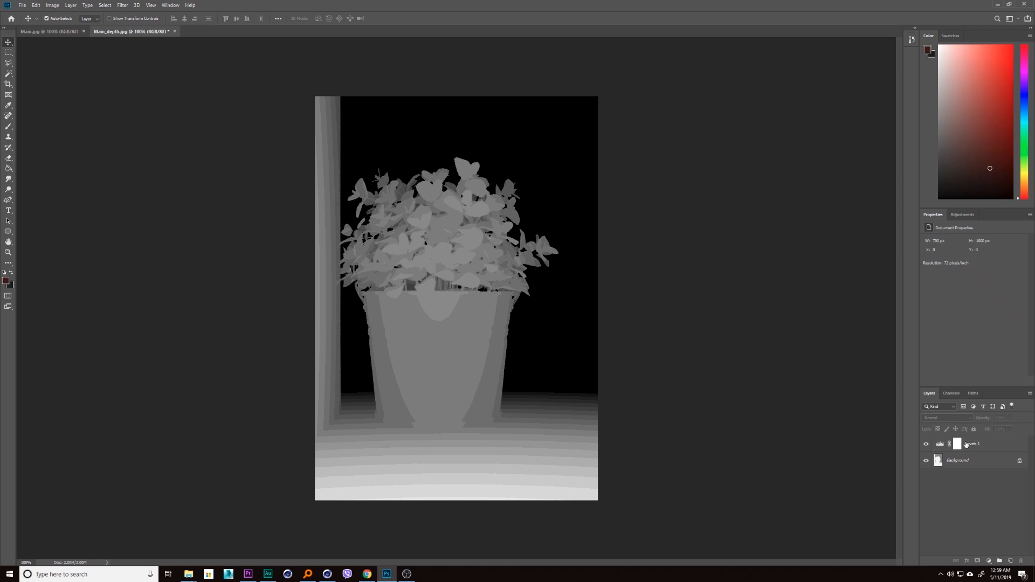
right_click(957, 461)
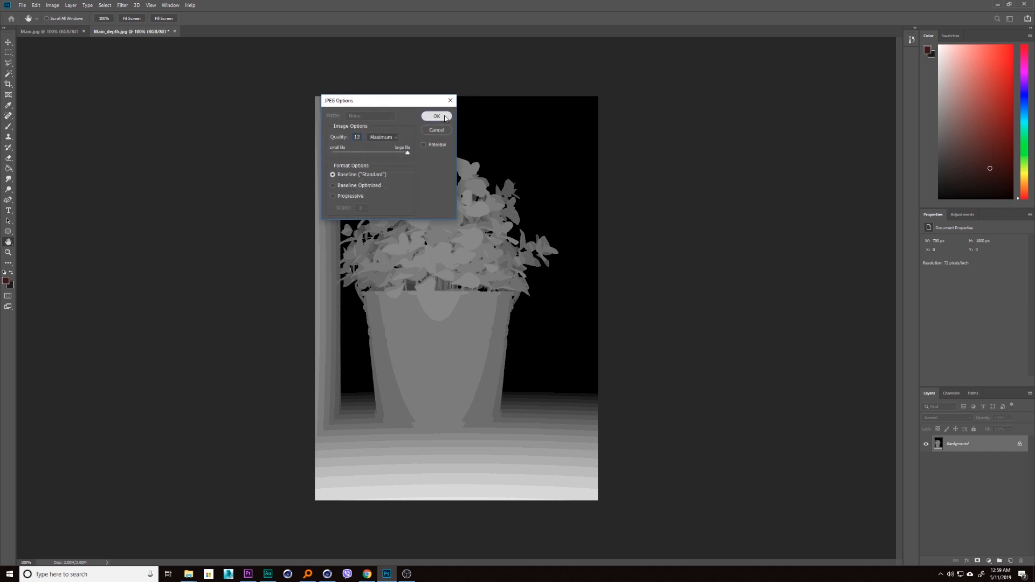
Save the flattened depth map as a JPEG at Quality 12 (Maximum)
click(436, 117)
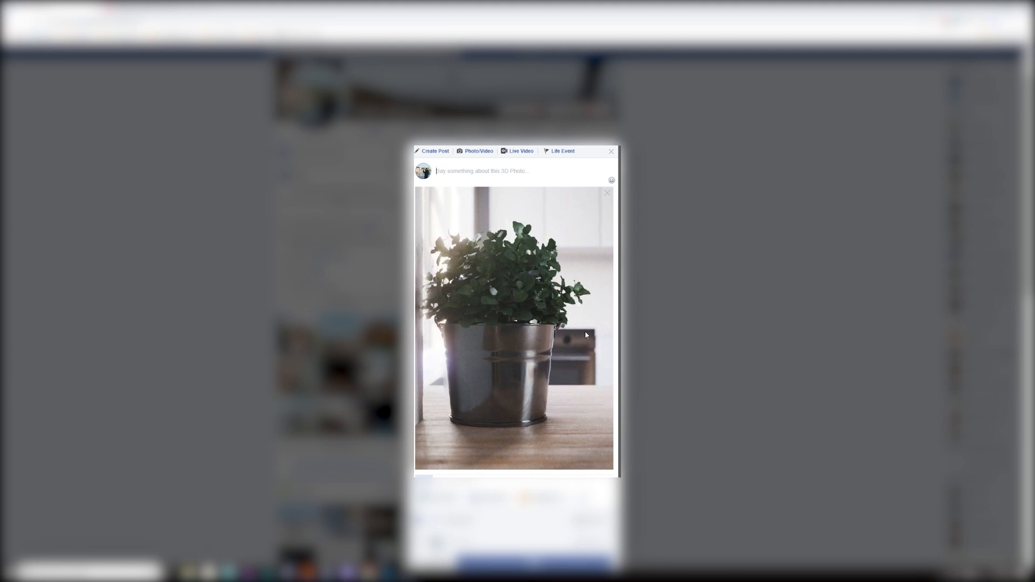
mouse_move(591, 325)
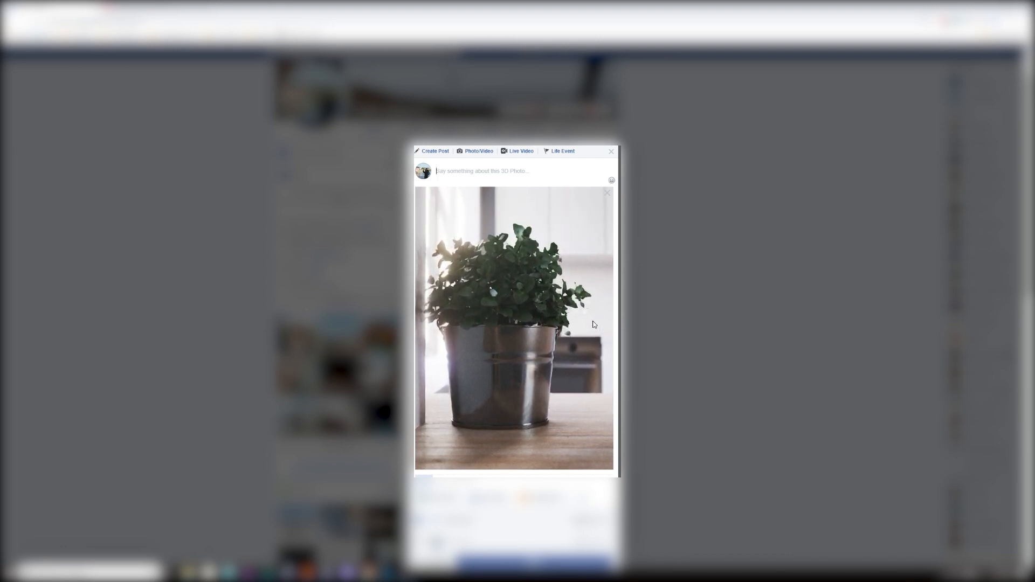
mouse_move(592, 323)
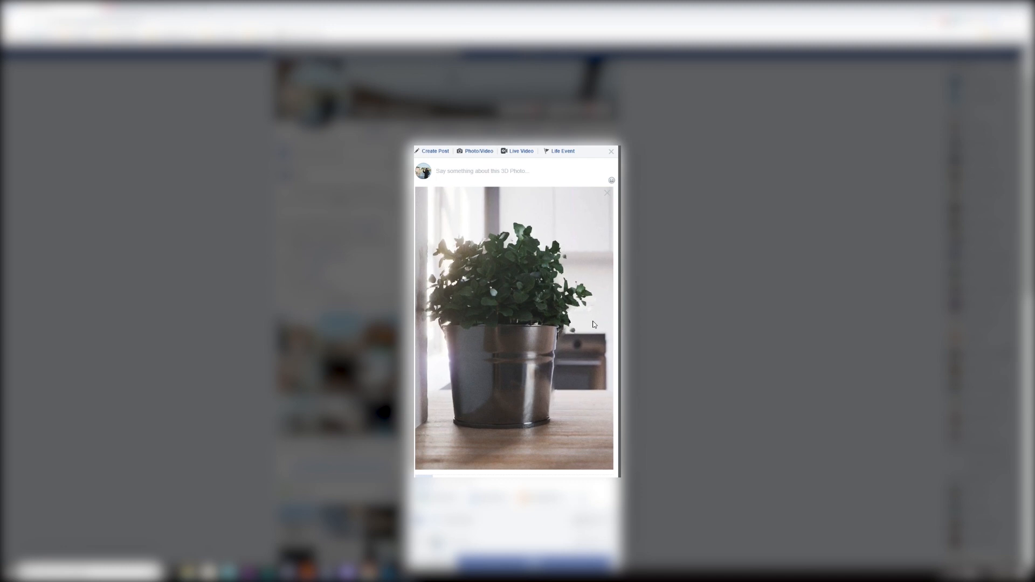